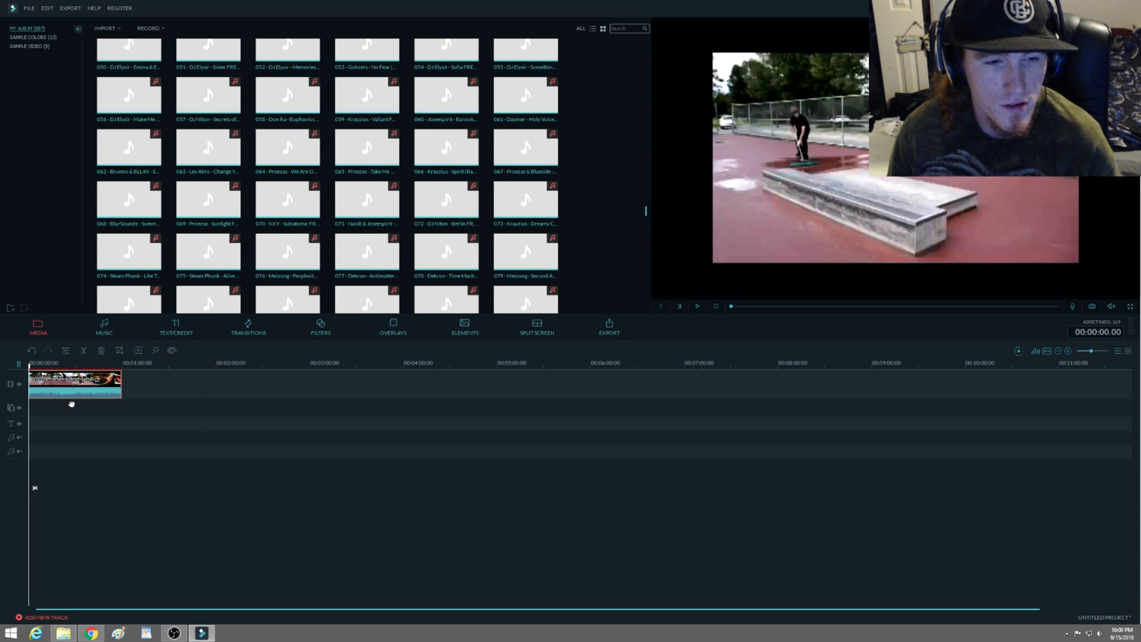
Bring up the context menu of actions for the skate clip on the timeline
{"action": "right_click", "coordinate": [72, 385]}
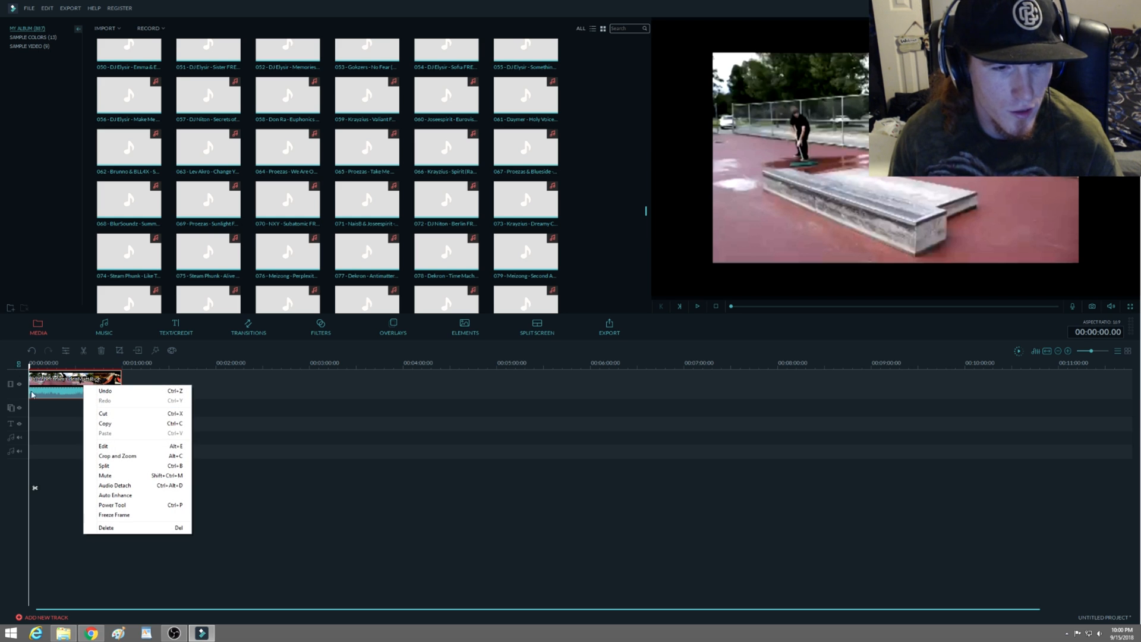
{"action": "mouse_move", "coordinate": [120, 445]}
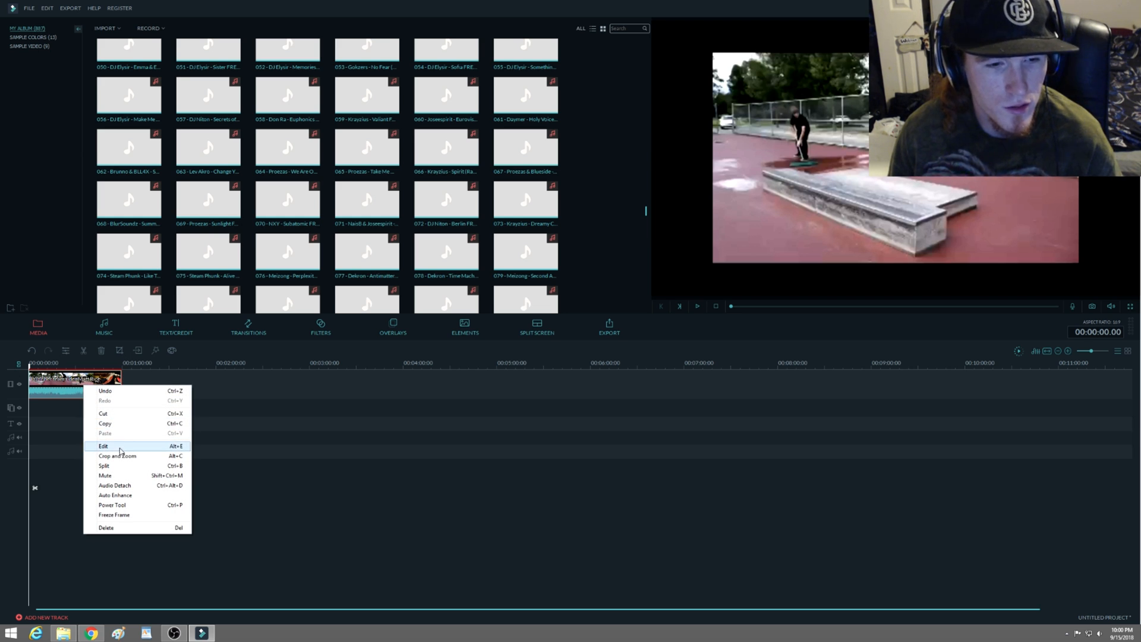
Choose Crop and Zoom to open the cropping window for the skate clip
{"action": "left_click", "coordinate": [117, 456]}
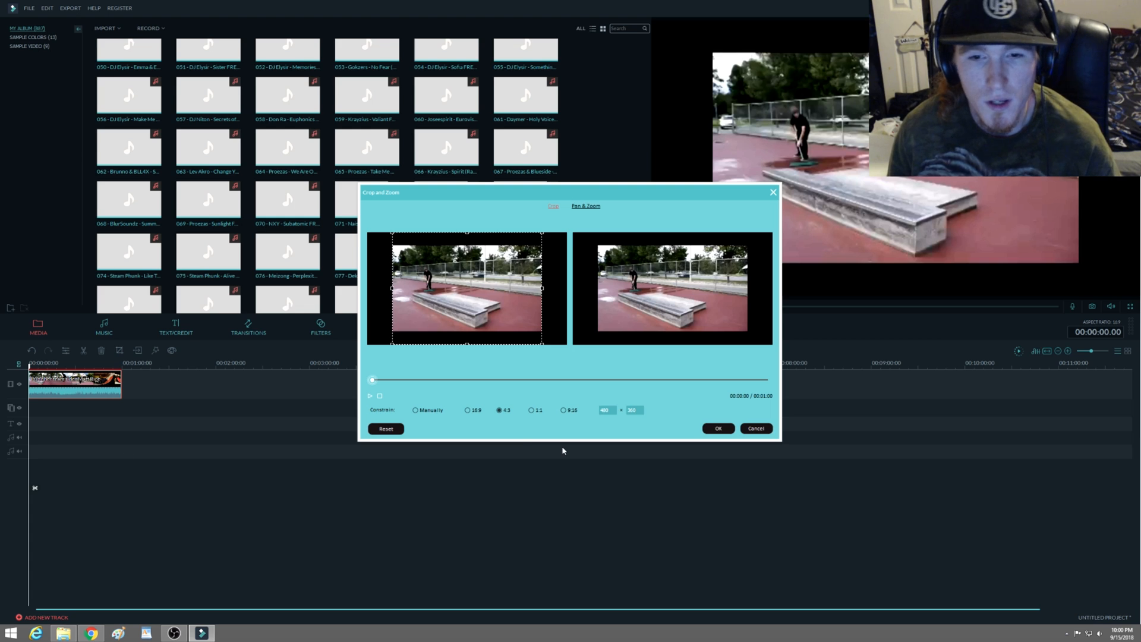
{"action": "mouse_move", "coordinate": [543, 349]}
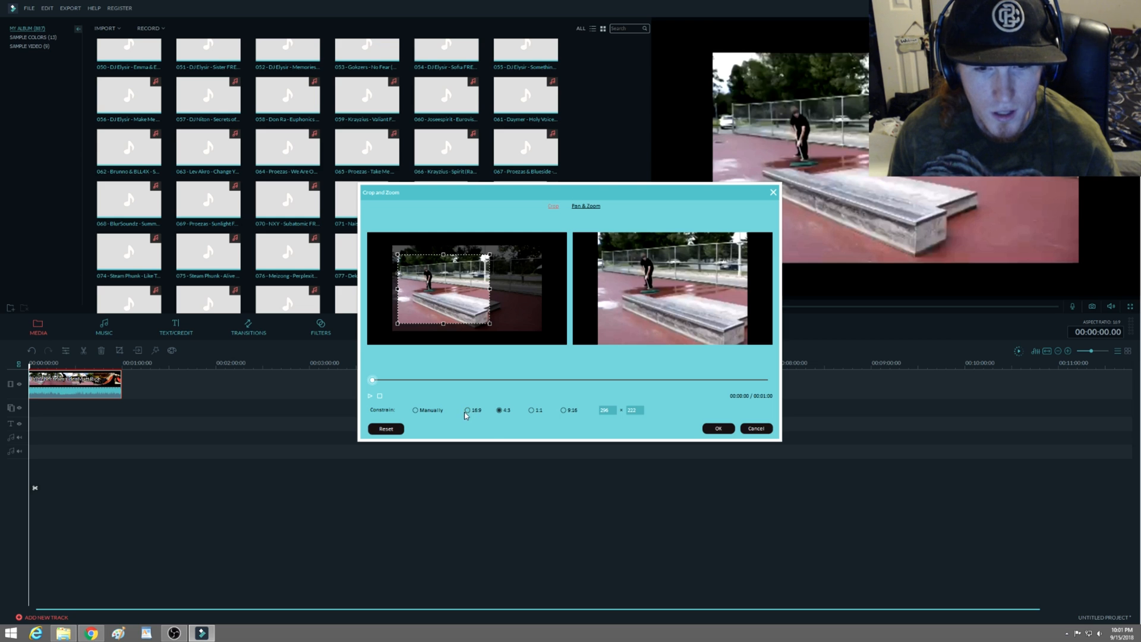
Constrain the crop to 16:9 over the footage and preview the result without black bars
{"action": "left_click", "coordinate": [468, 410]}
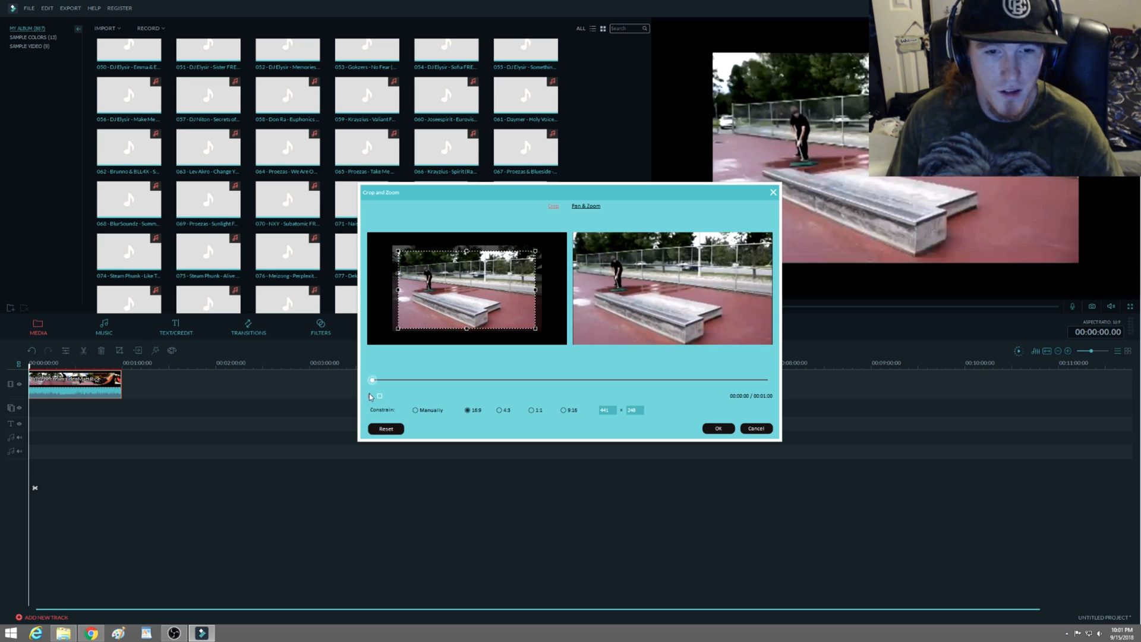
{"action": "left_click", "coordinate": [369, 395]}
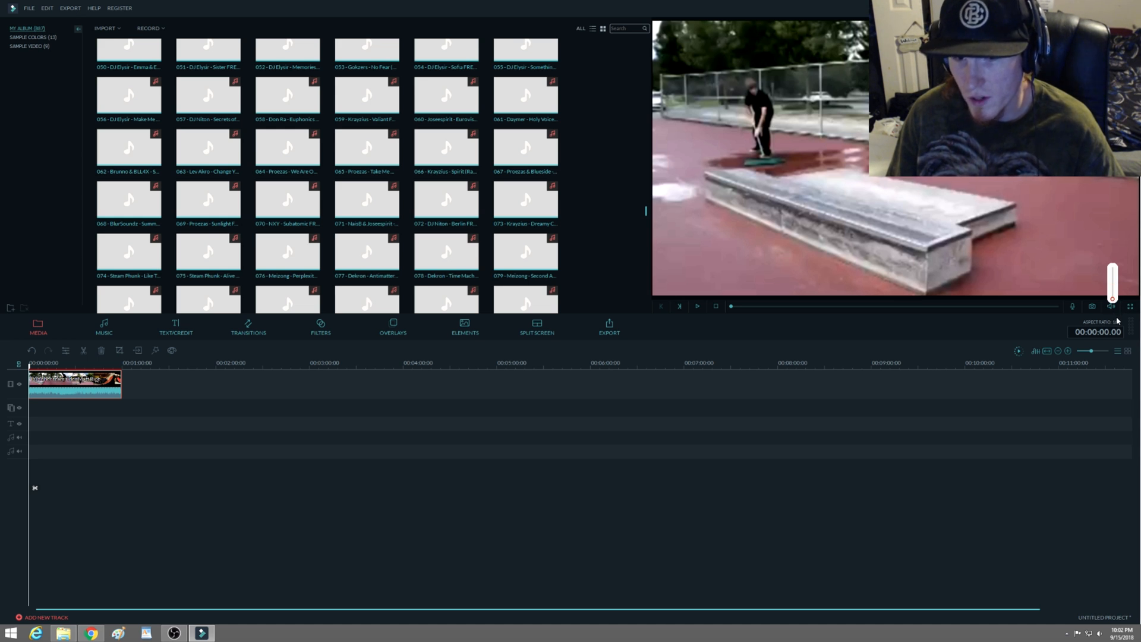
{"action": "mouse_move", "coordinate": [1127, 309]}
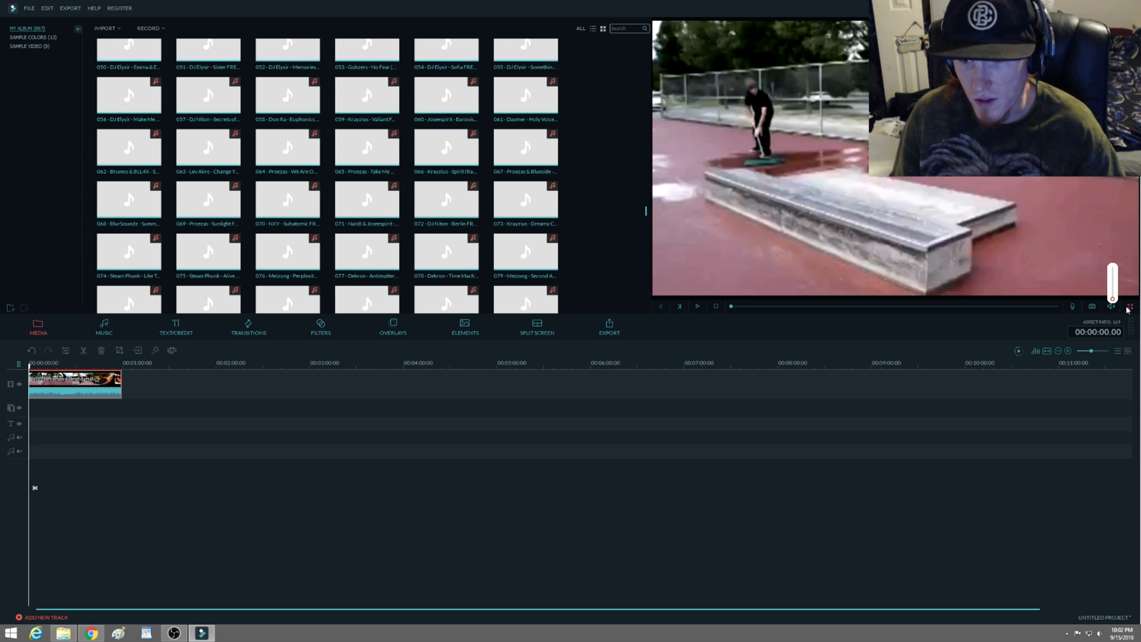
Play the cropped skate clip full frame past eleven seconds, then pause it
{"action": "left_click", "coordinate": [1127, 306]}
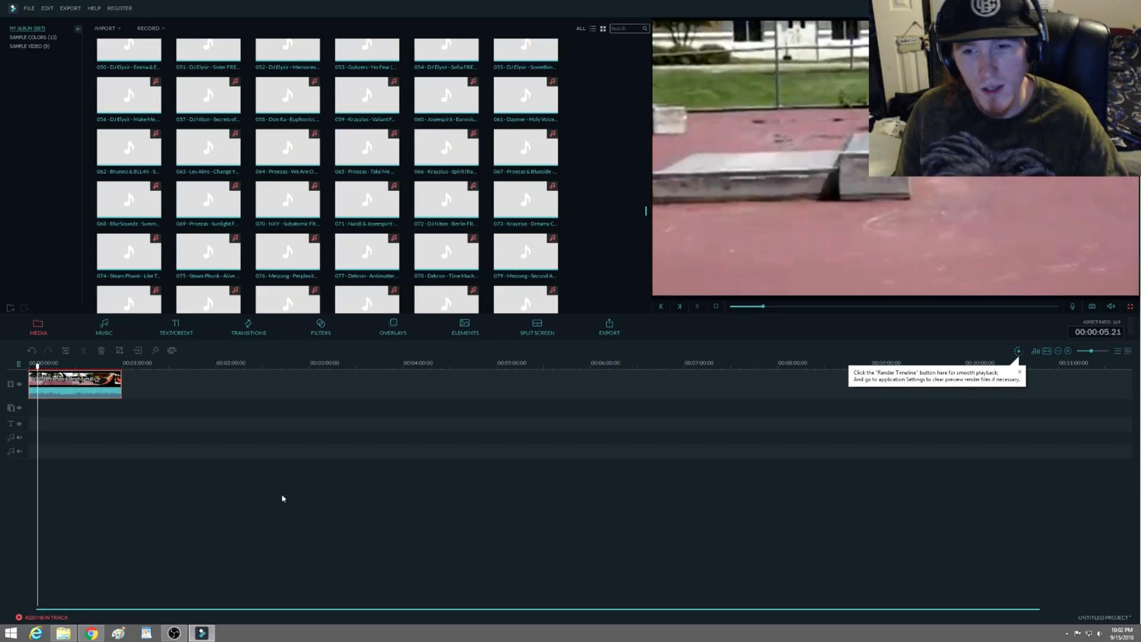
{"action": "left_click", "coordinate": [697, 306]}
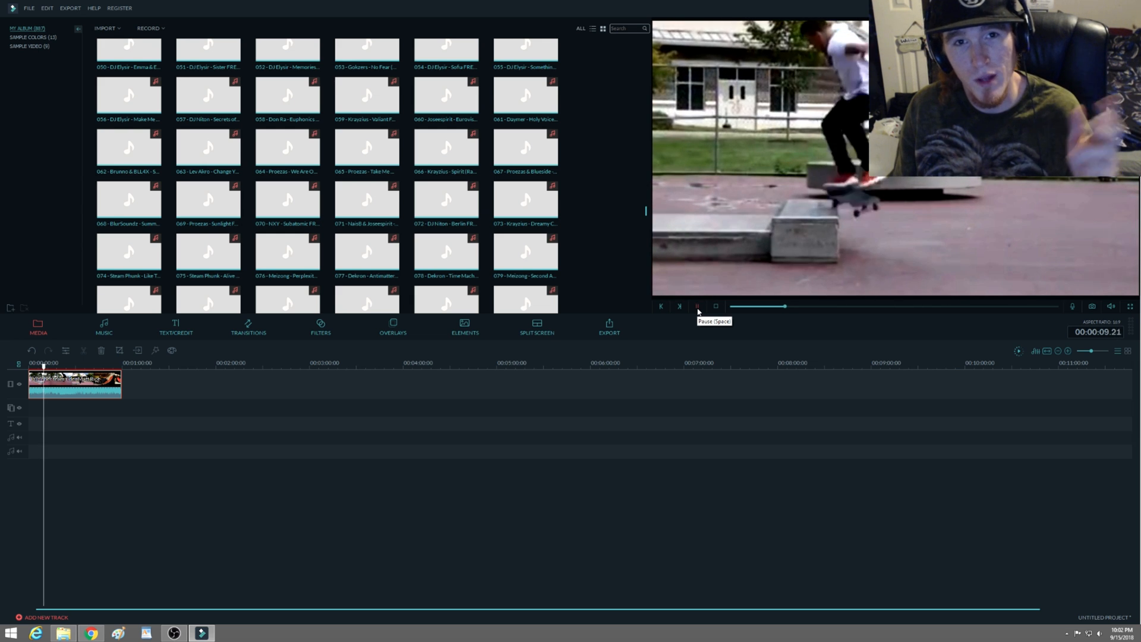
{"action": "left_click", "coordinate": [697, 306]}
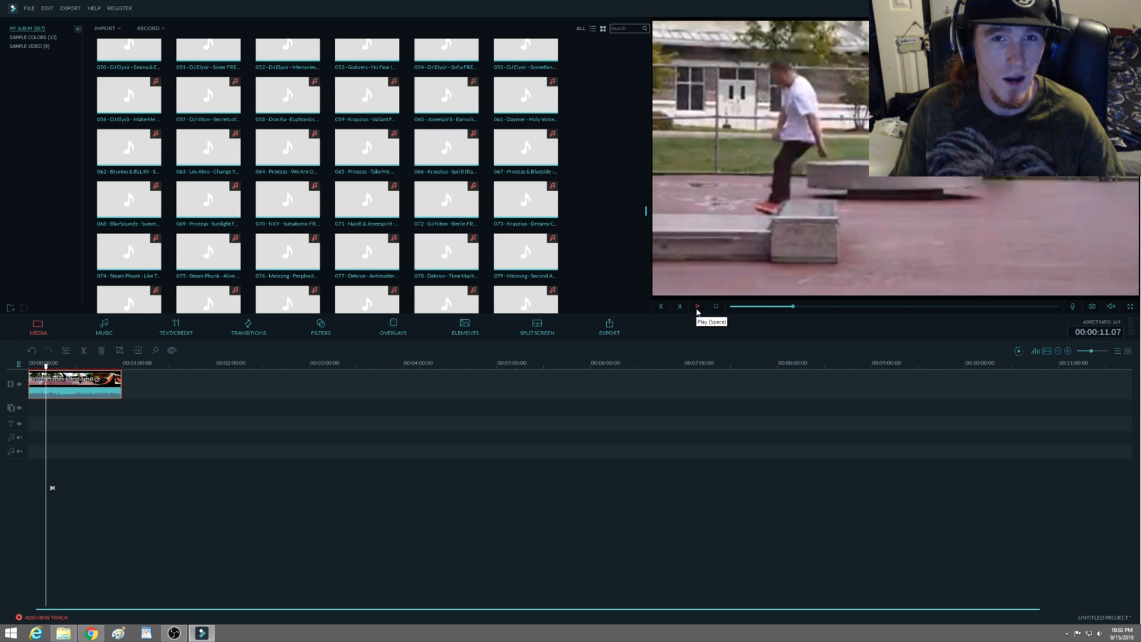